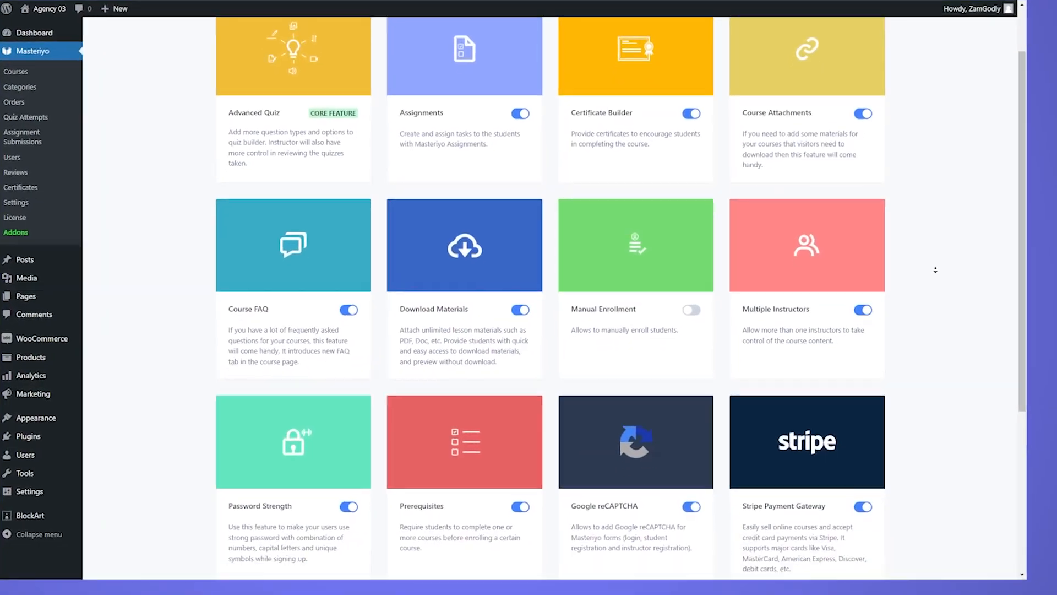
Step: Switch on the Content Drip addon in the Masteriyo Addons list
{"action": "scroll", "scroll_direction": "down", "scroll_amount": 3}
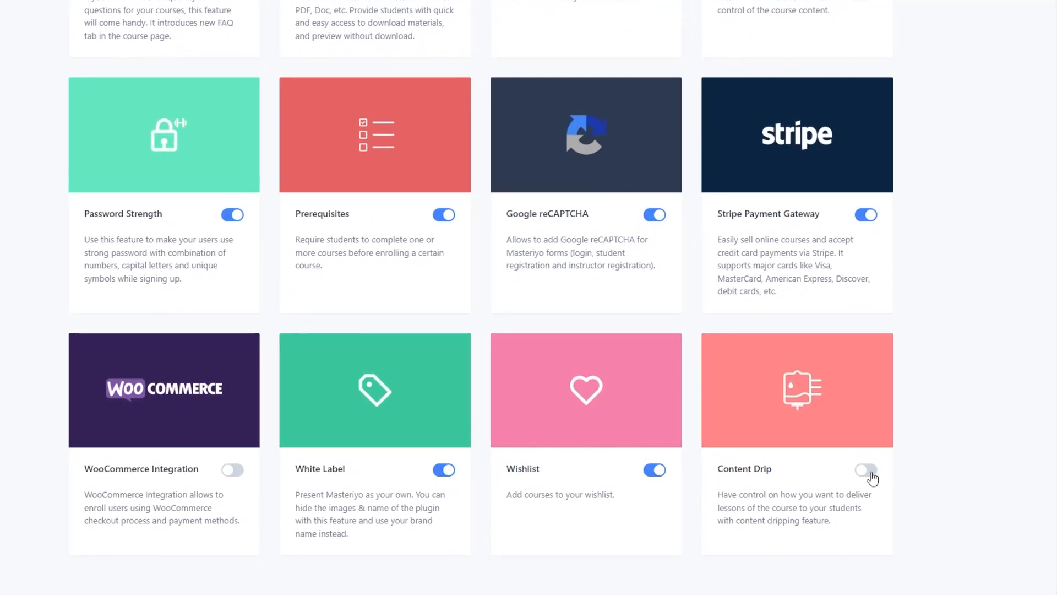
{"action": "left_click", "coordinate": [866, 469]}
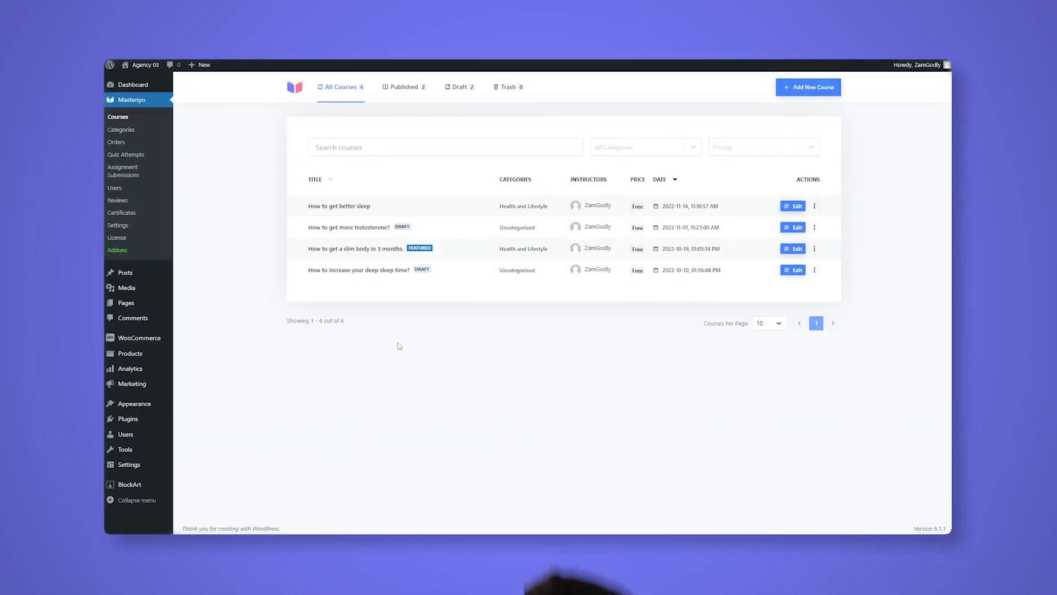
Step: Edit the 'How to get a slim body in 3 months' course and show its Content Drip settings
{"action": "left_click", "coordinate": [793, 206]}
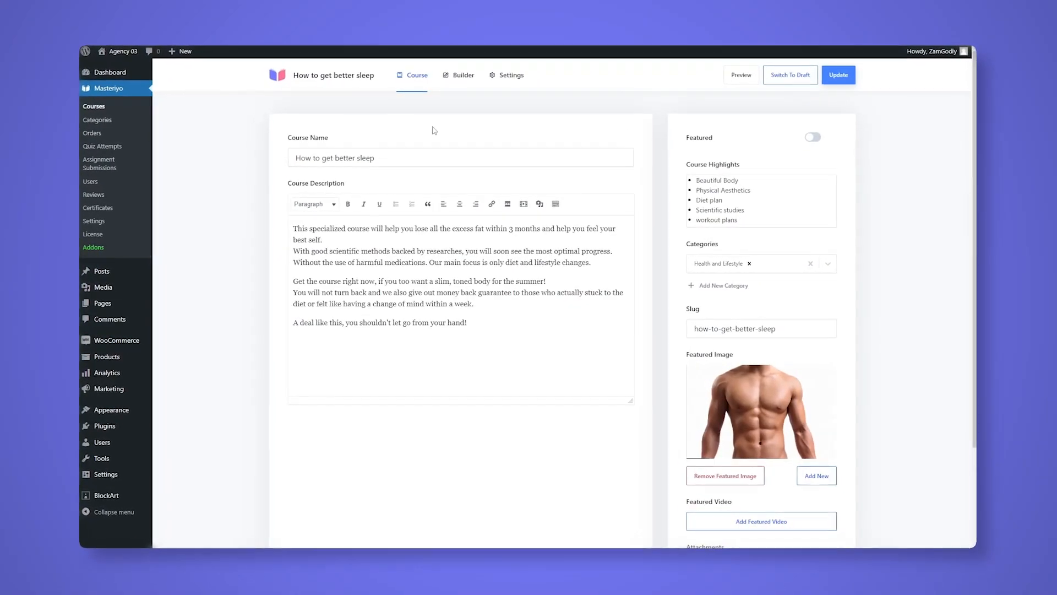
{"action": "left_click", "coordinate": [510, 75]}
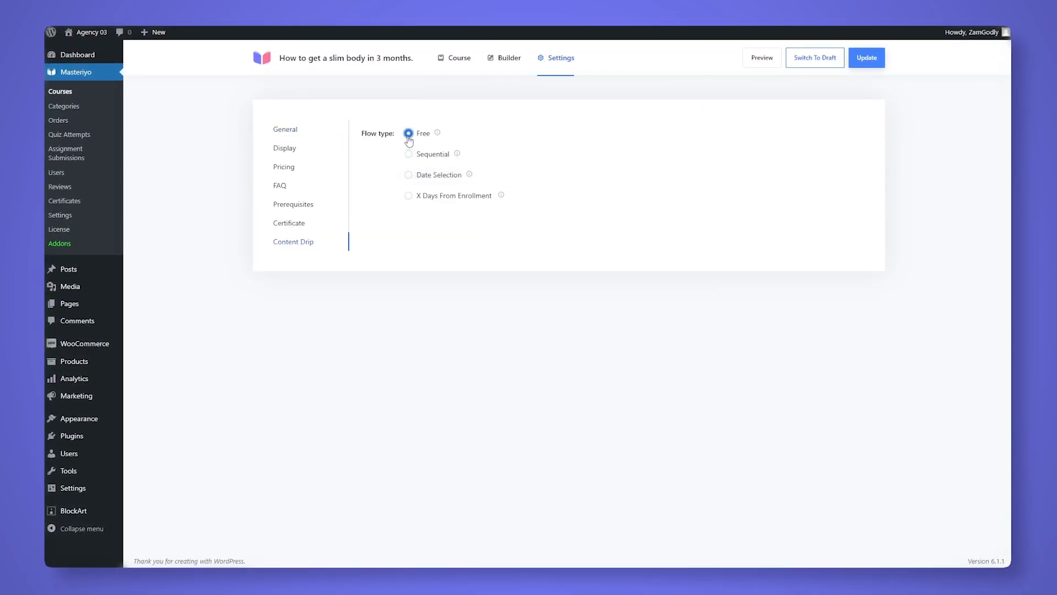
Step: Preview the course on the learn page and move to the 'How is fat removed from your body?' lesson
{"action": "left_click", "coordinate": [762, 58]}
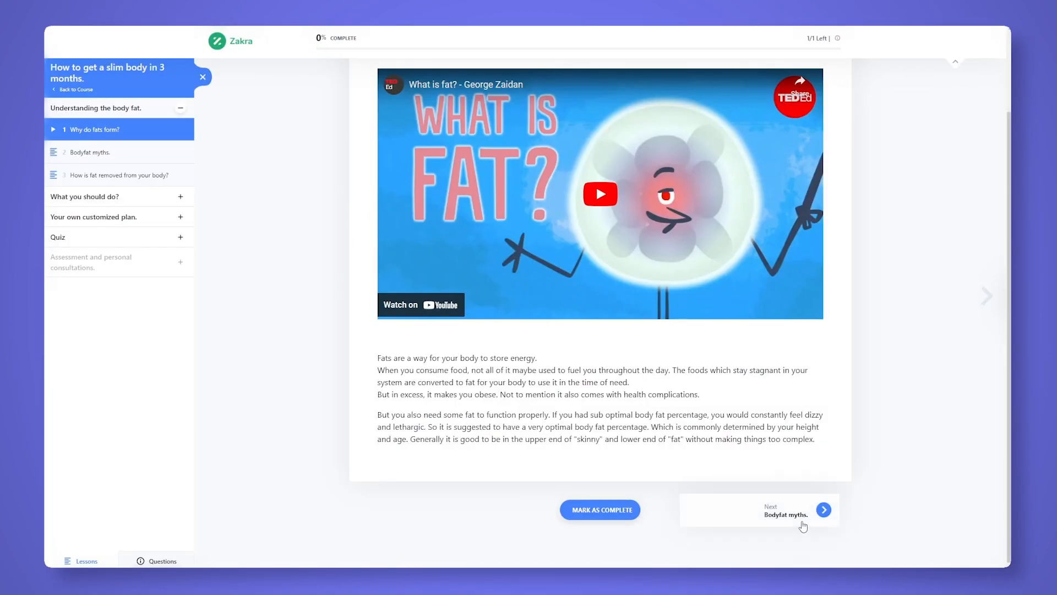
{"action": "left_click", "coordinate": [119, 175]}
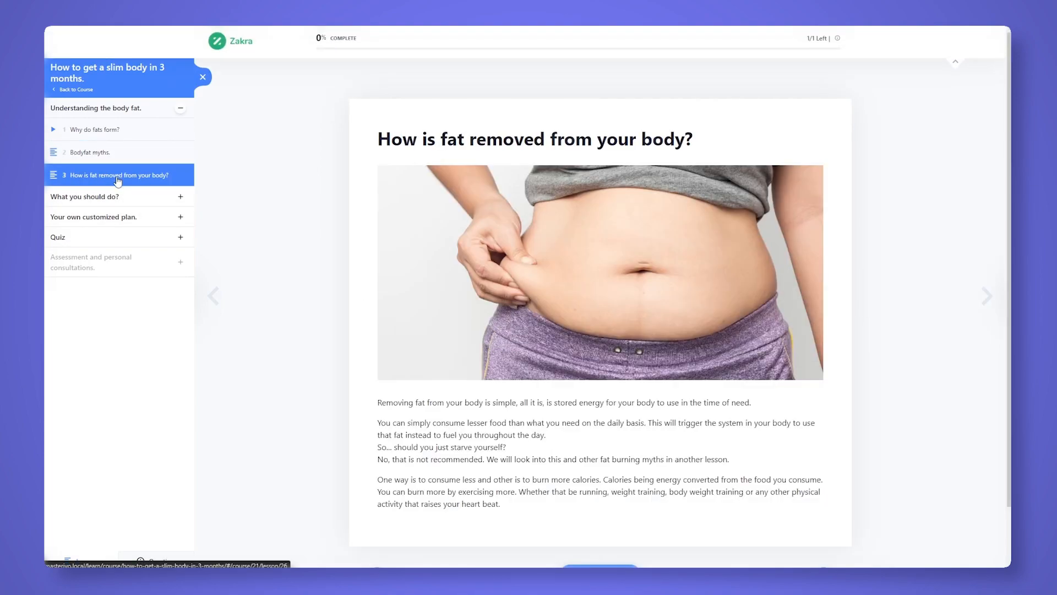
{"action": "left_click", "coordinate": [89, 152]}
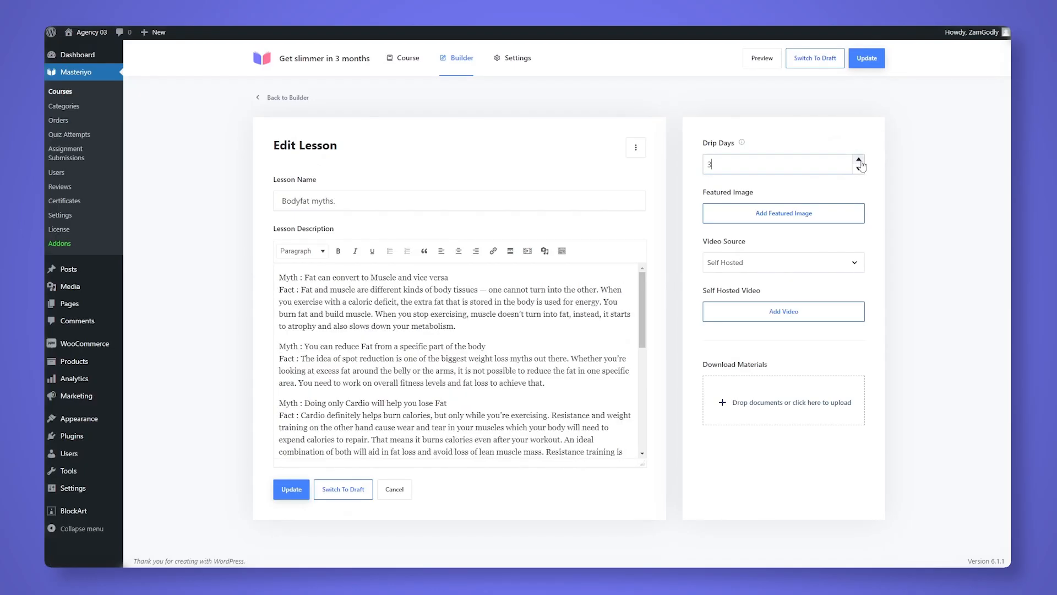
Step: Set the Bodyfat myths lesson to 3 drip days and confirm it shows locked until 2/23/2023
{"action": "left_click", "coordinate": [761, 59]}
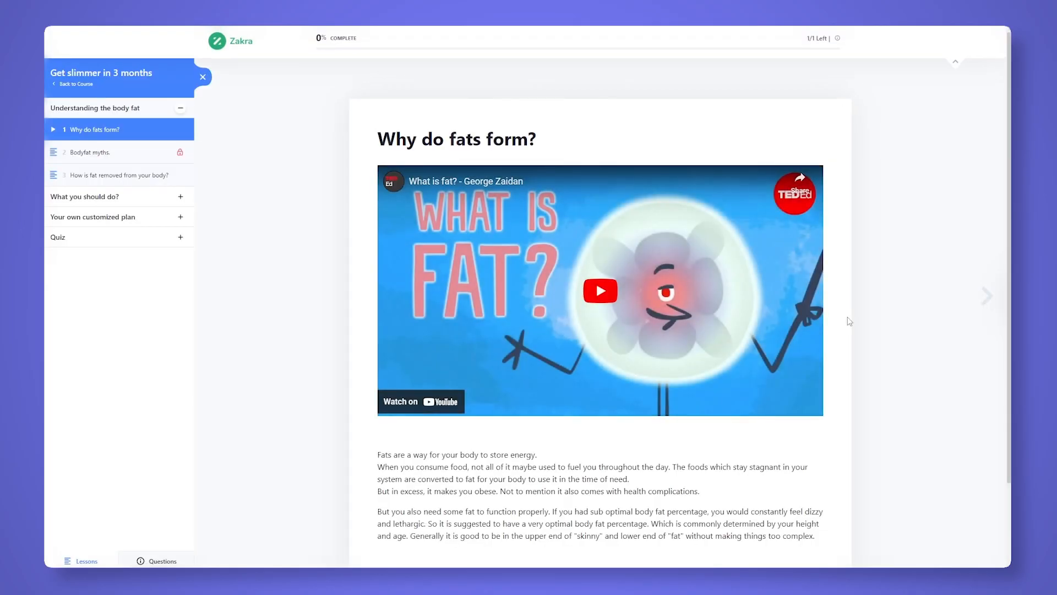
{"action": "left_click", "coordinate": [89, 152]}
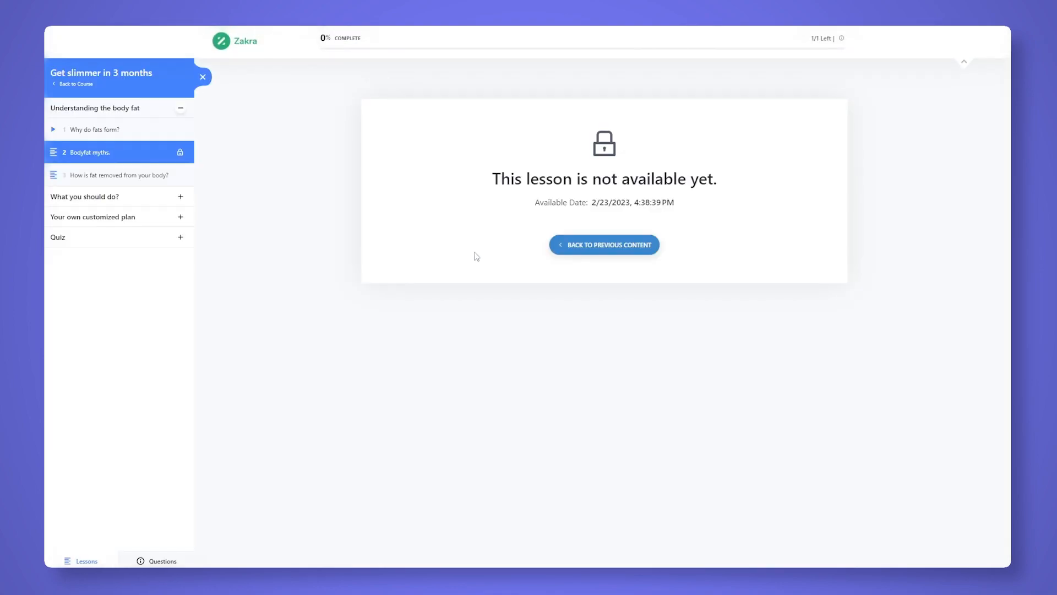